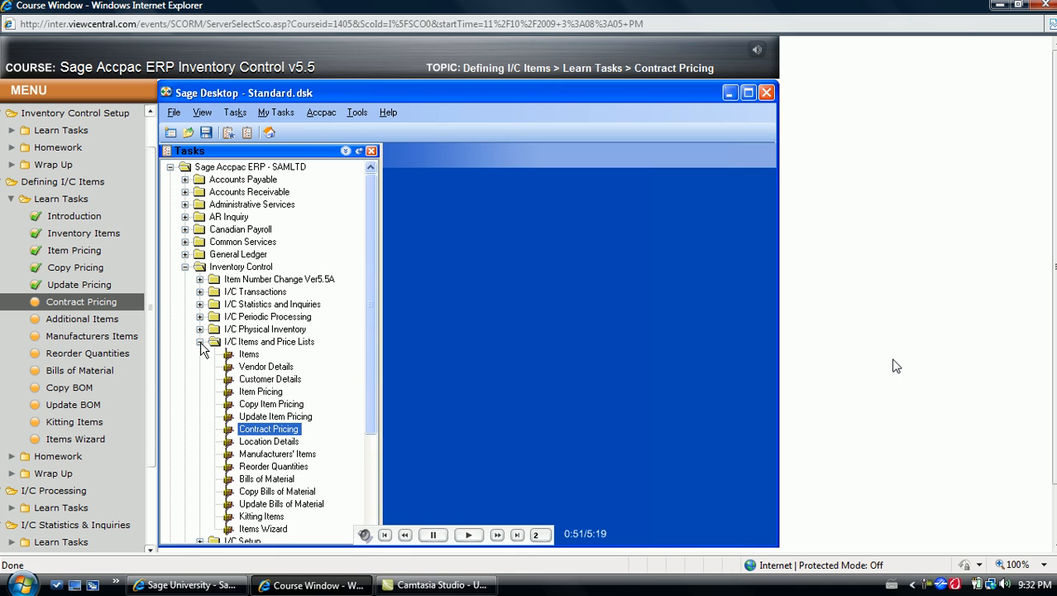
Step: Launch Contract Pricing from the I/C Items and Price Lists tasks
double_click(268, 429)
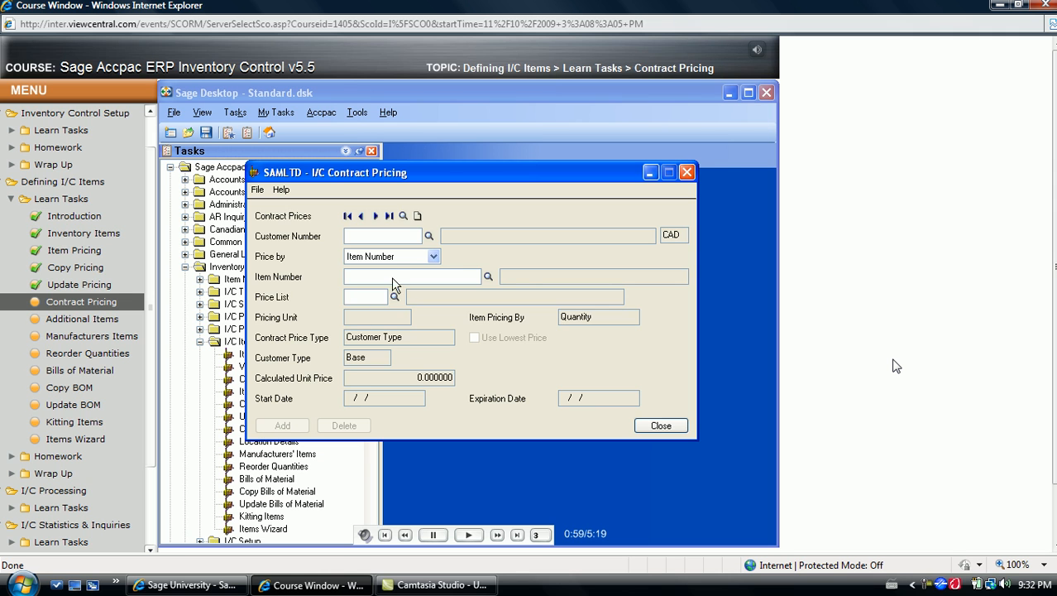
Step: Choose customer 1200 (Mr. Ronald Black) from the finder and price by Category Code
left_click(430, 235)
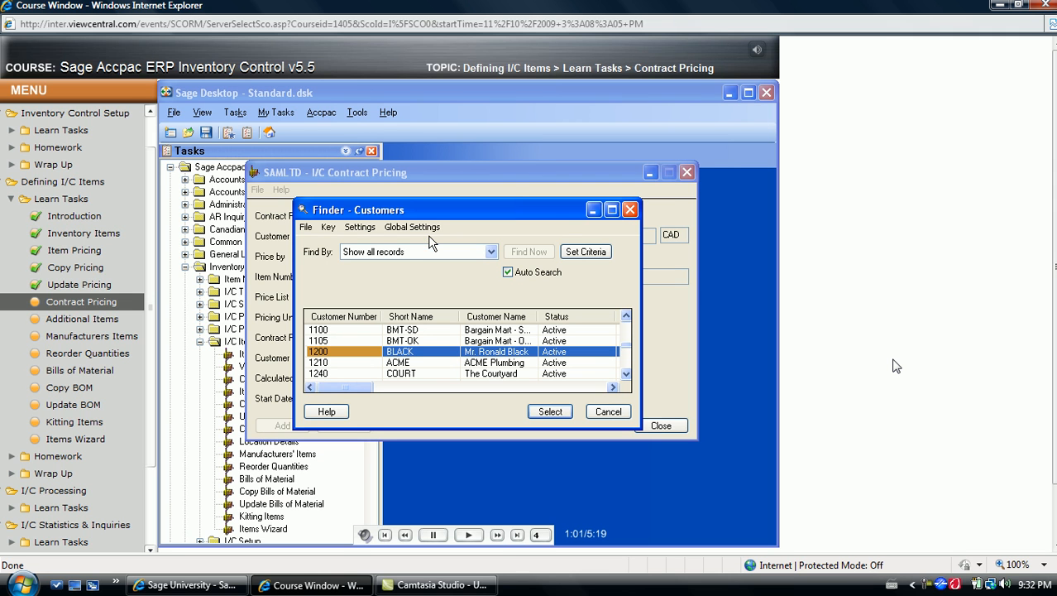
left_click(549, 410)
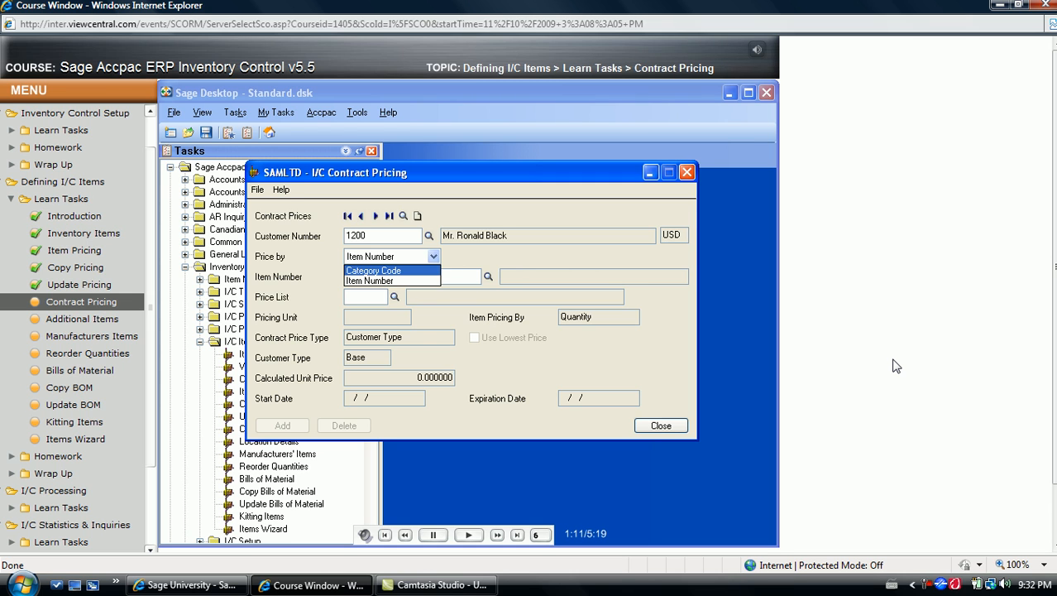
left_click(374, 272)
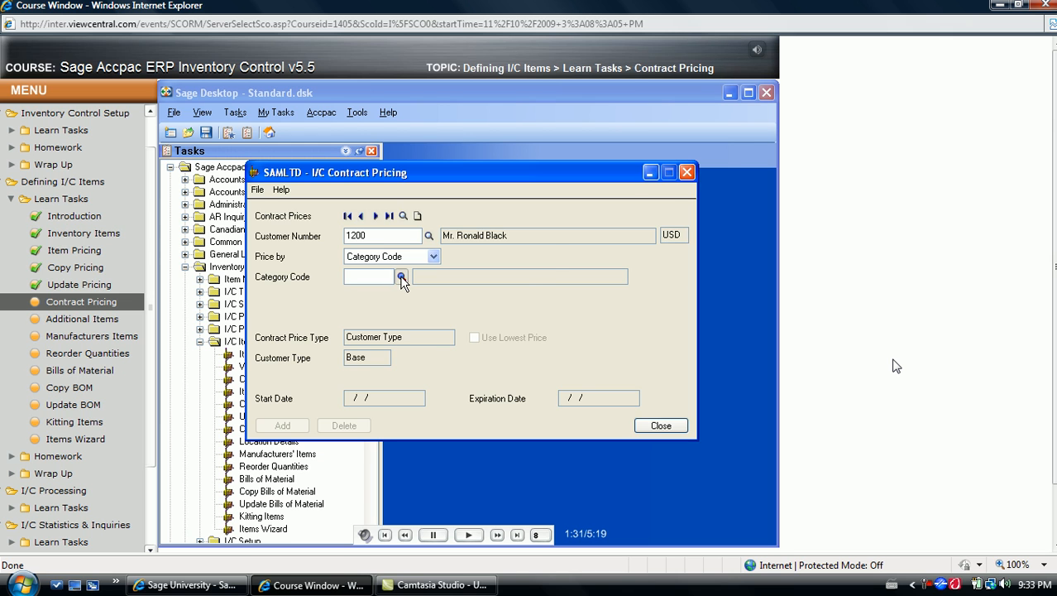
Step: Pick category code A1 Accessories from the finder for the contract
left_click(401, 277)
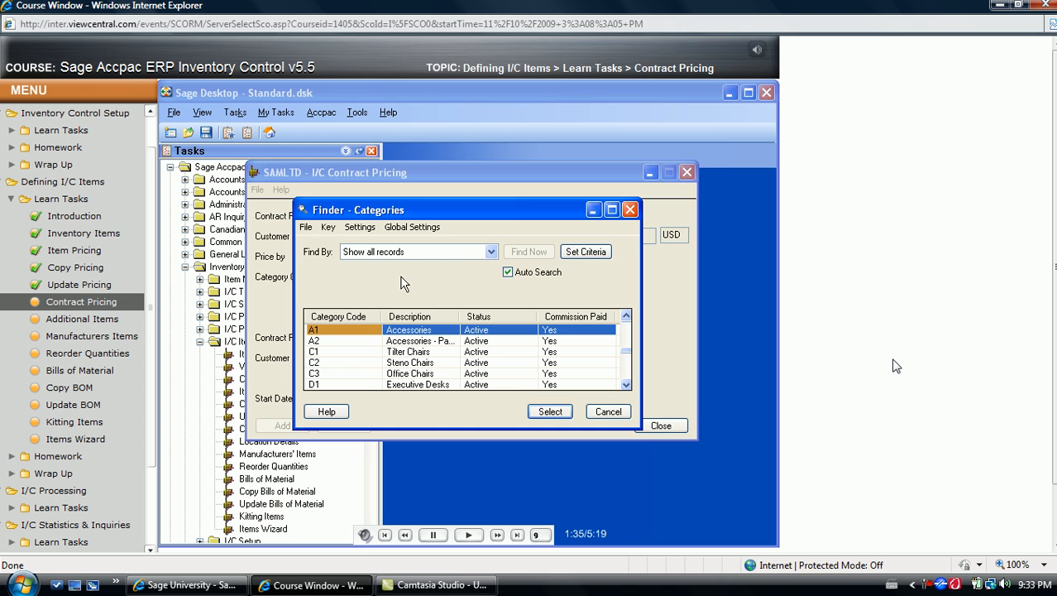
left_click(549, 410)
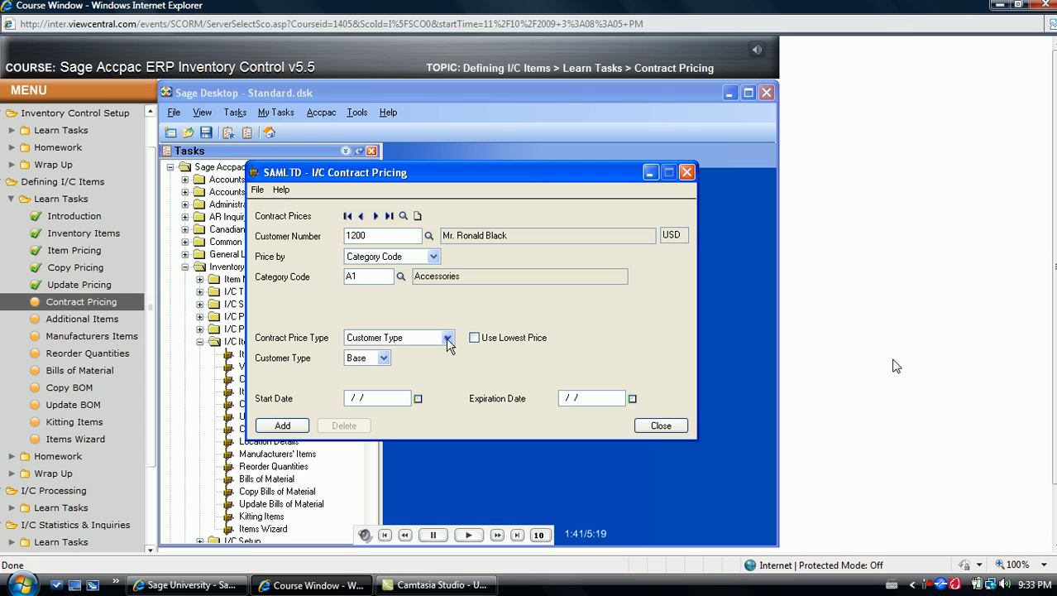
left_click(446, 338)
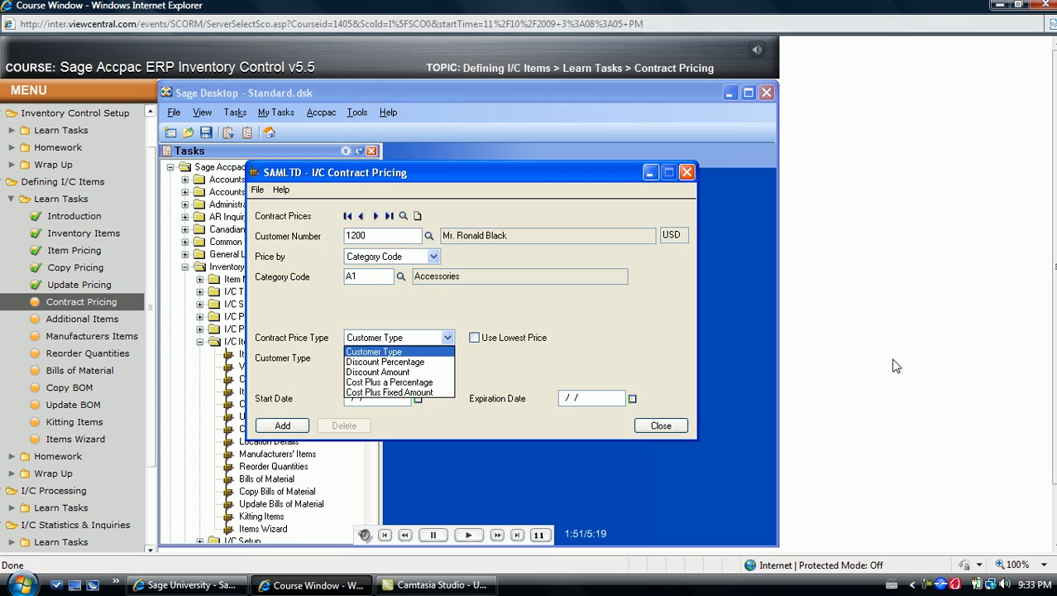
mouse_move(377, 371)
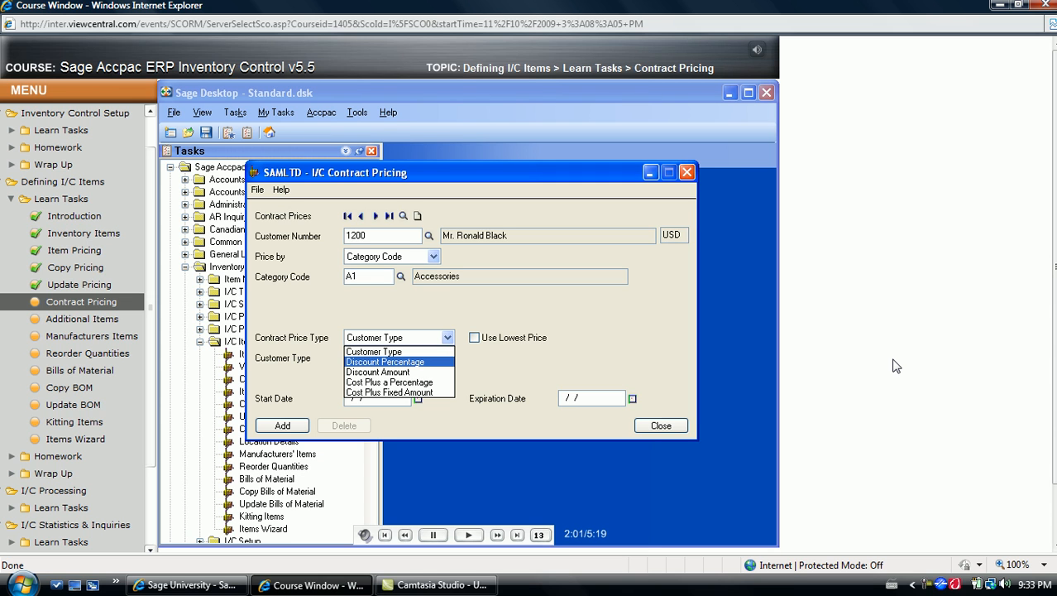
mouse_move(389, 382)
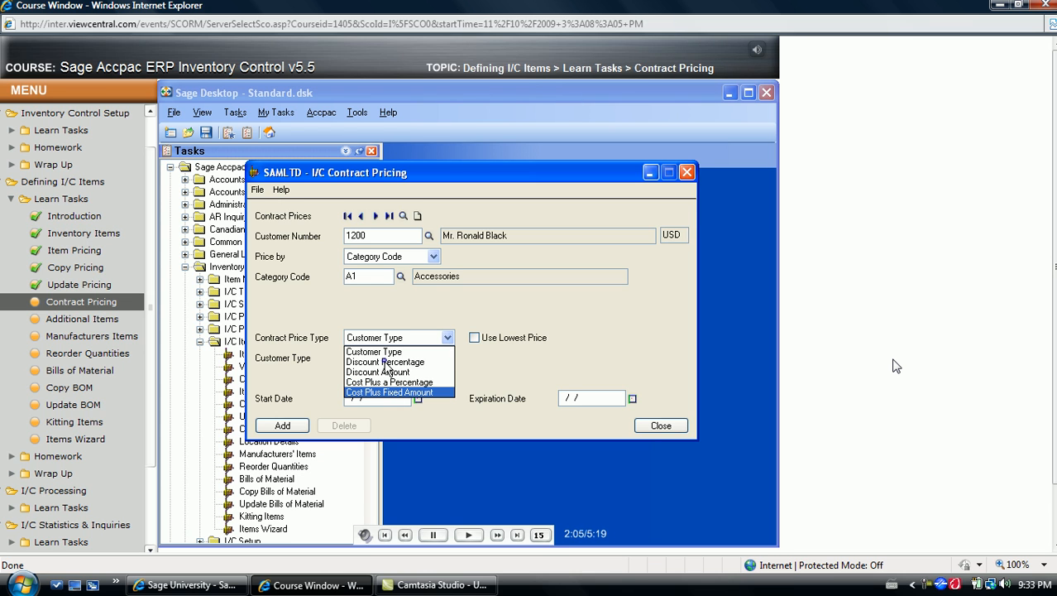
Step: Set Contract Price Type to Discount Percentage at 0.00000 and enable Use Lowest Price
left_click(384, 361)
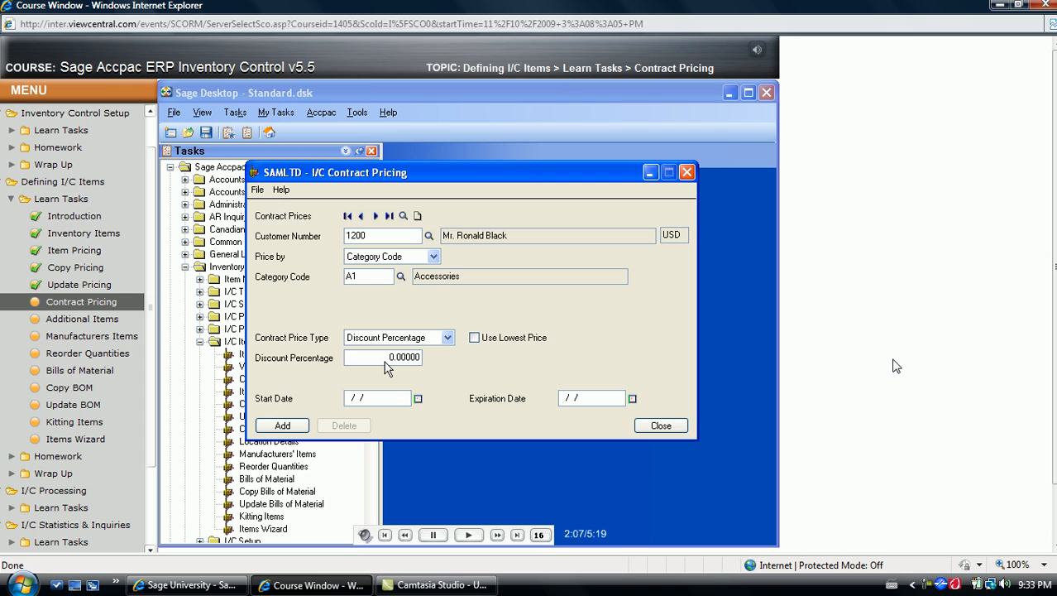
left_click(384, 358)
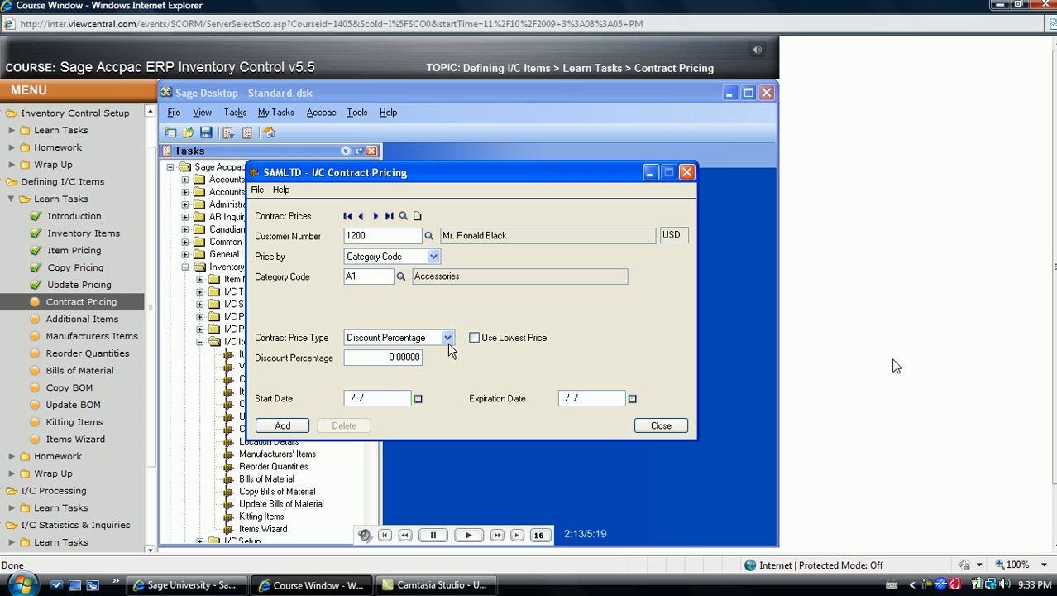
left_click(473, 338)
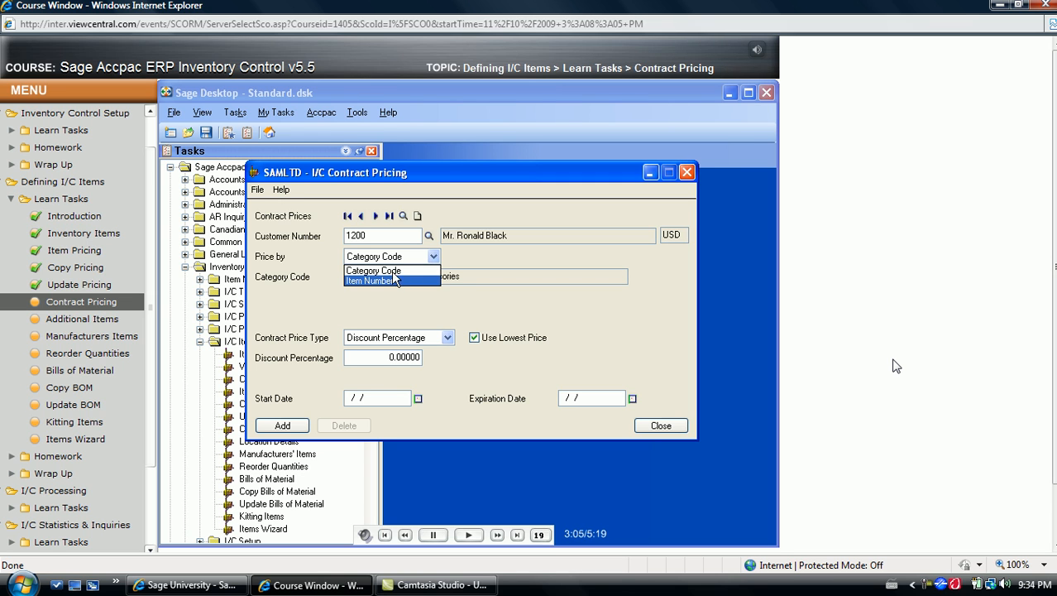
Step: Switch to pricing by item number A1-103/0 and select the RTL price list
left_click(370, 281)
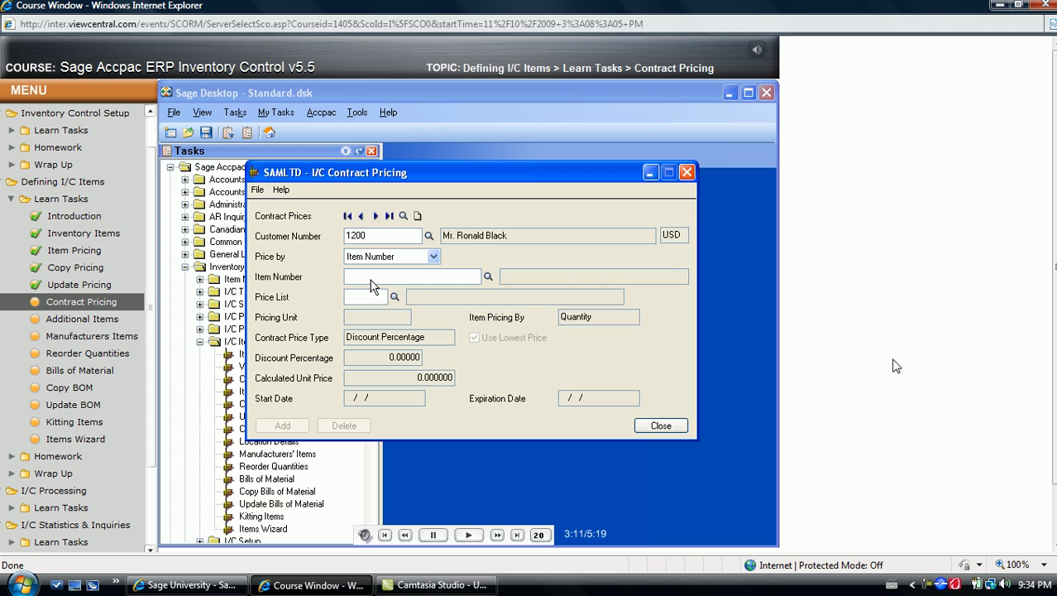
mouse_move(361, 288)
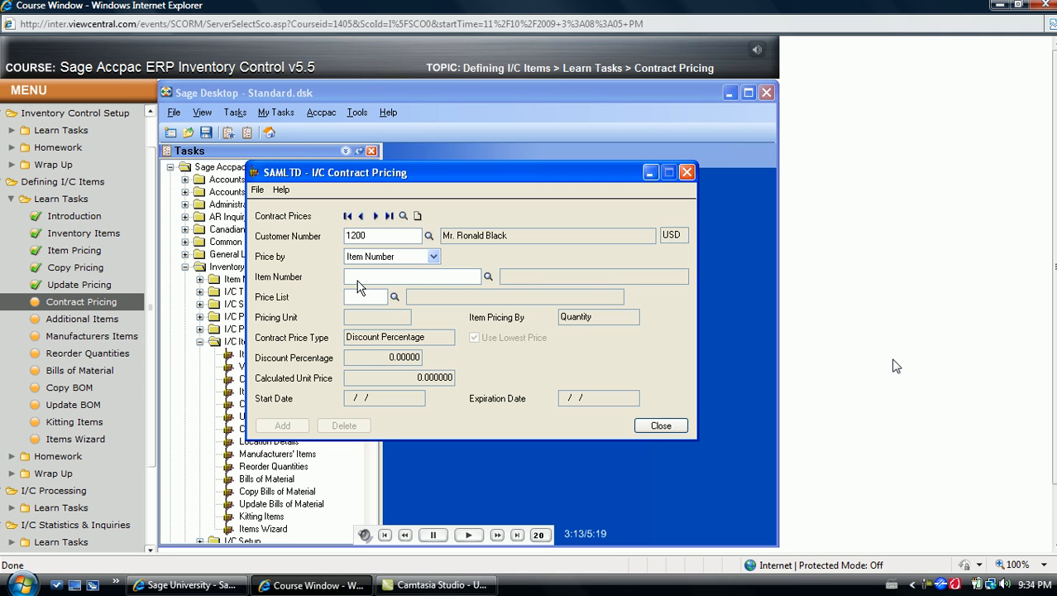
type("A110")
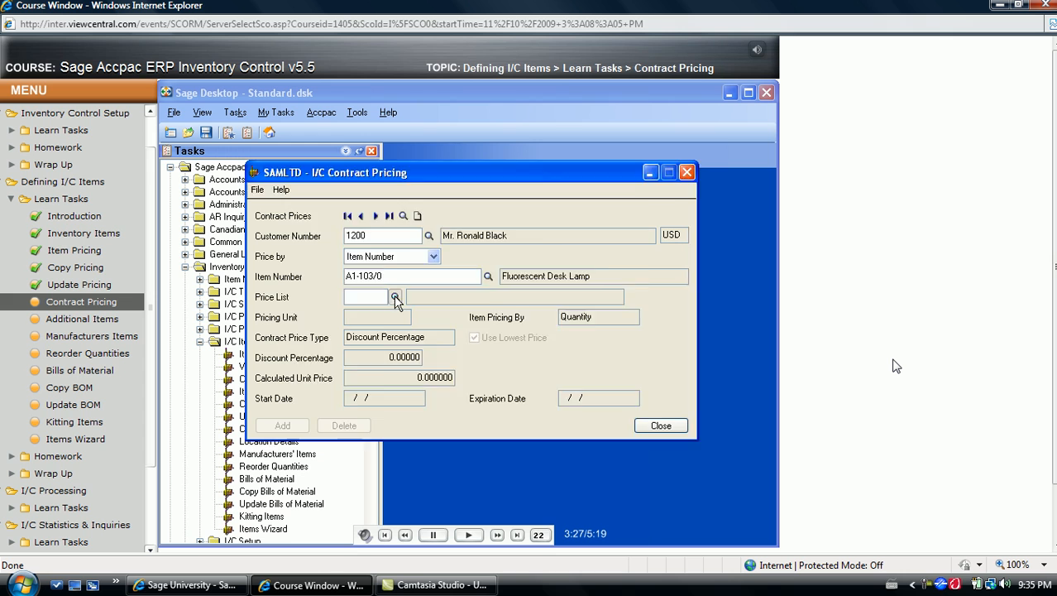
left_click(396, 298)
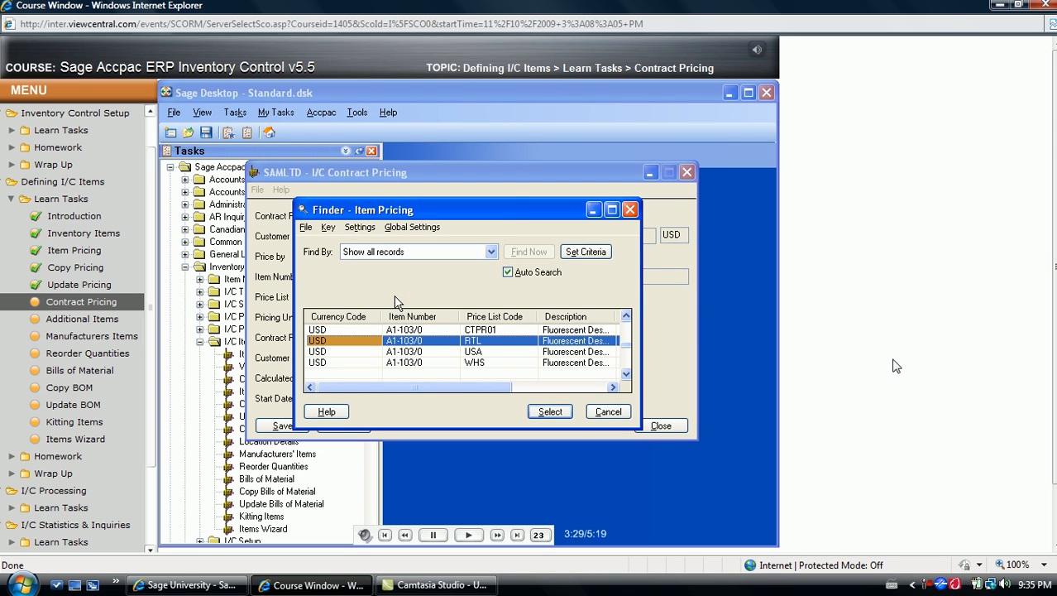
mouse_move(500, 378)
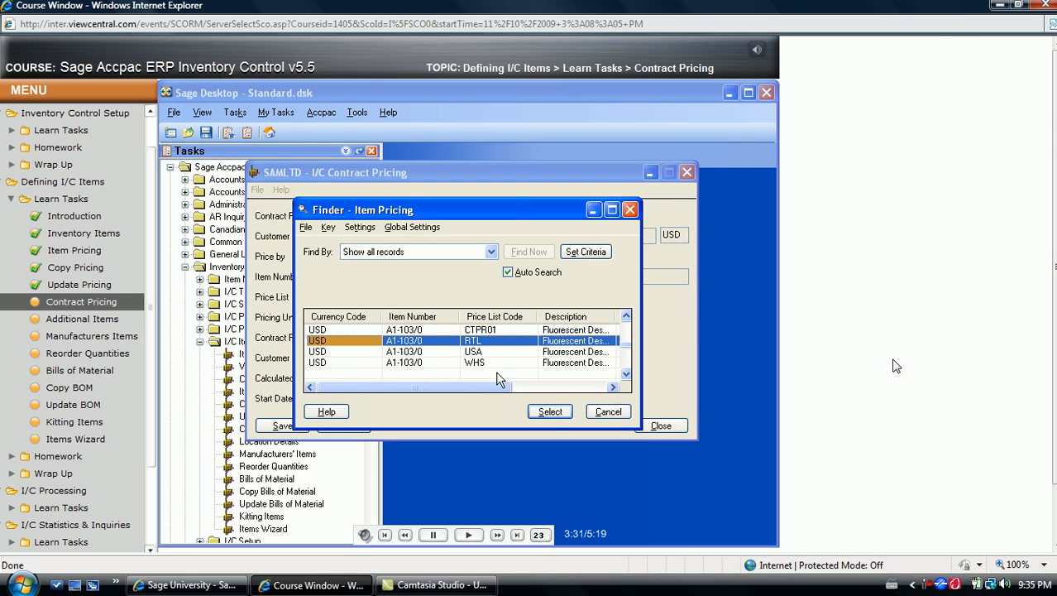
left_click(549, 410)
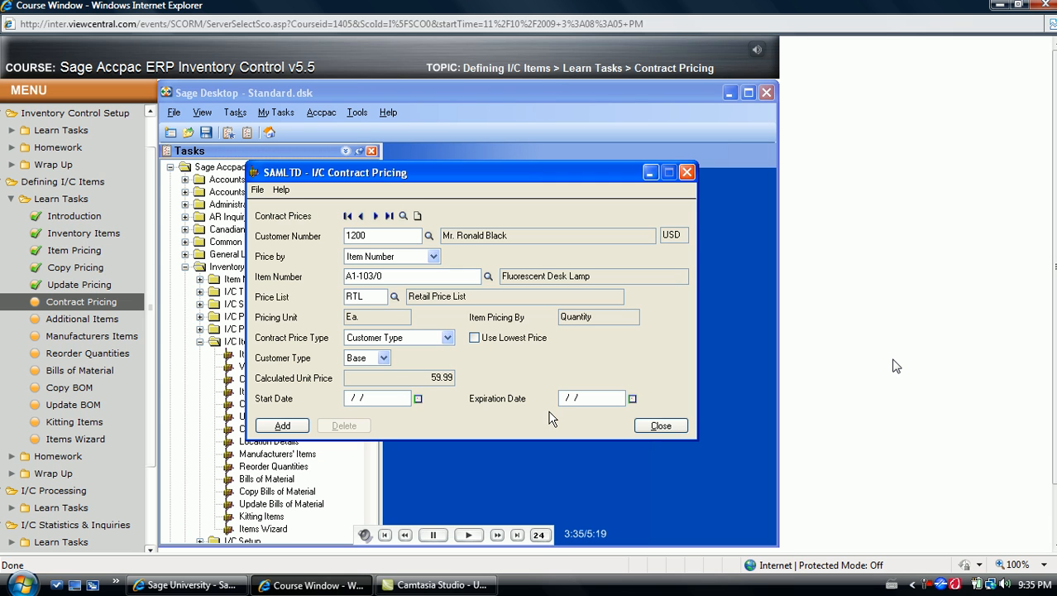
mouse_move(465, 358)
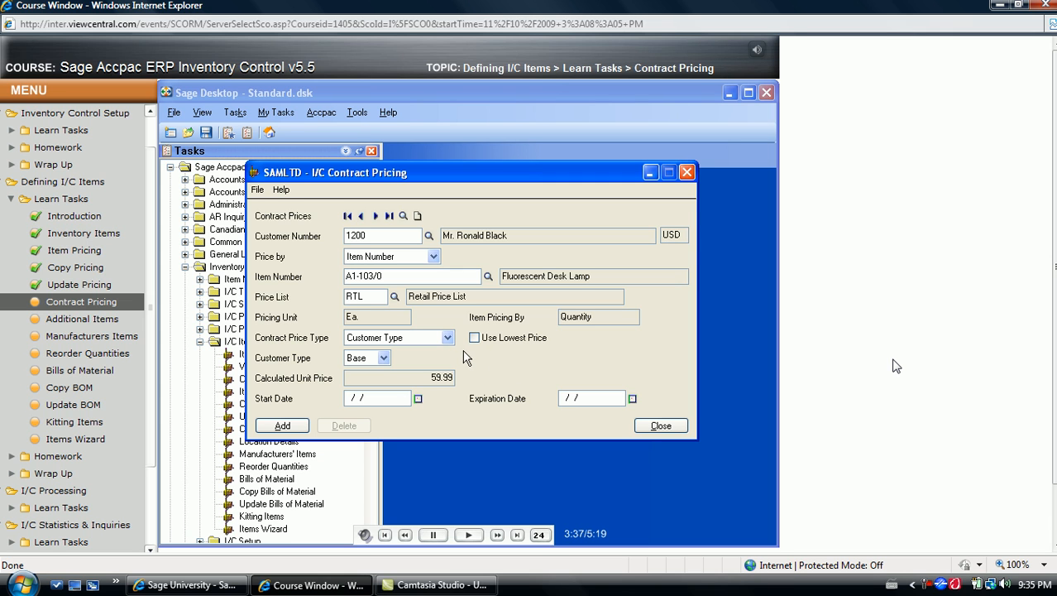
Step: Make the contract a Discount Percentage of 5, lowering the calculated unit price
left_click(447, 337)
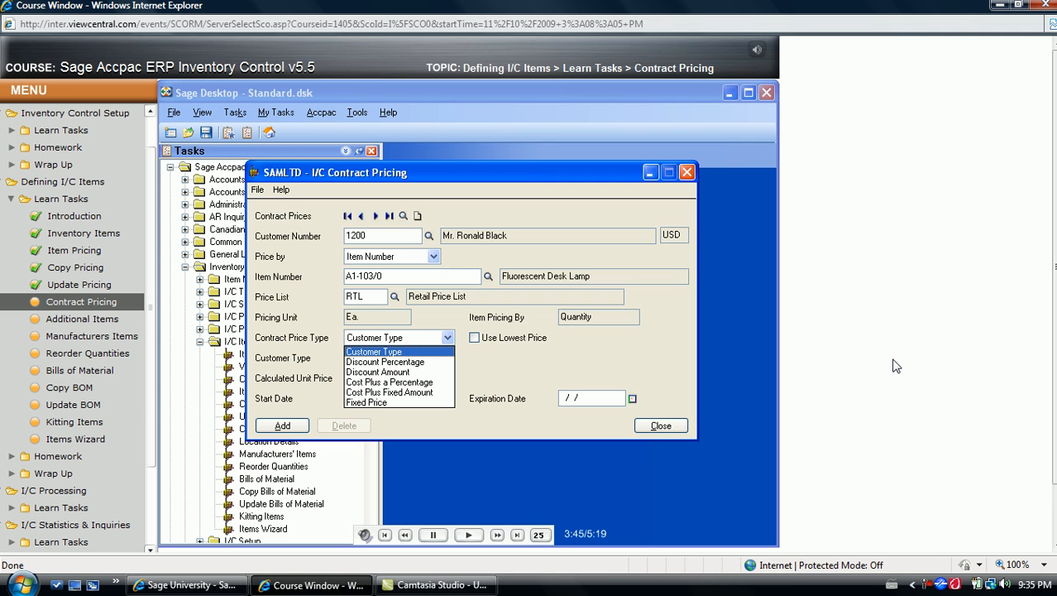
mouse_move(384, 361)
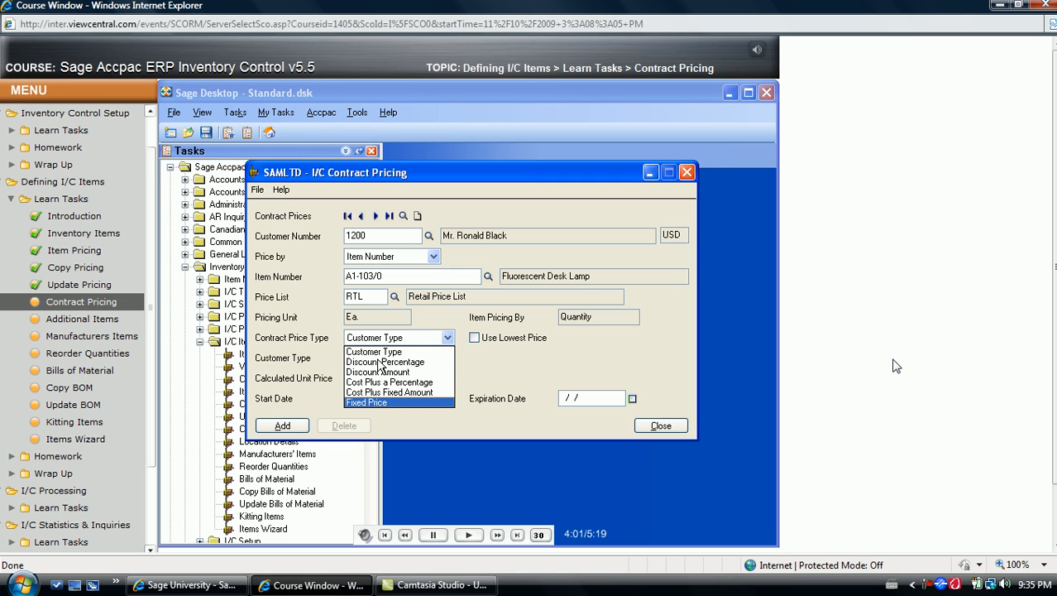
left_click(383, 360)
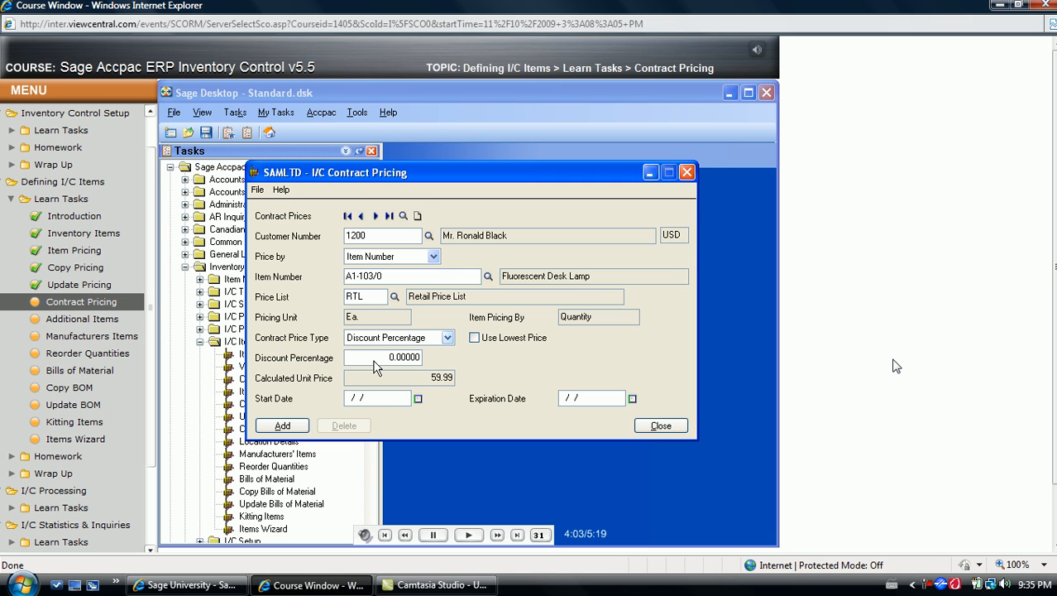
type("5")
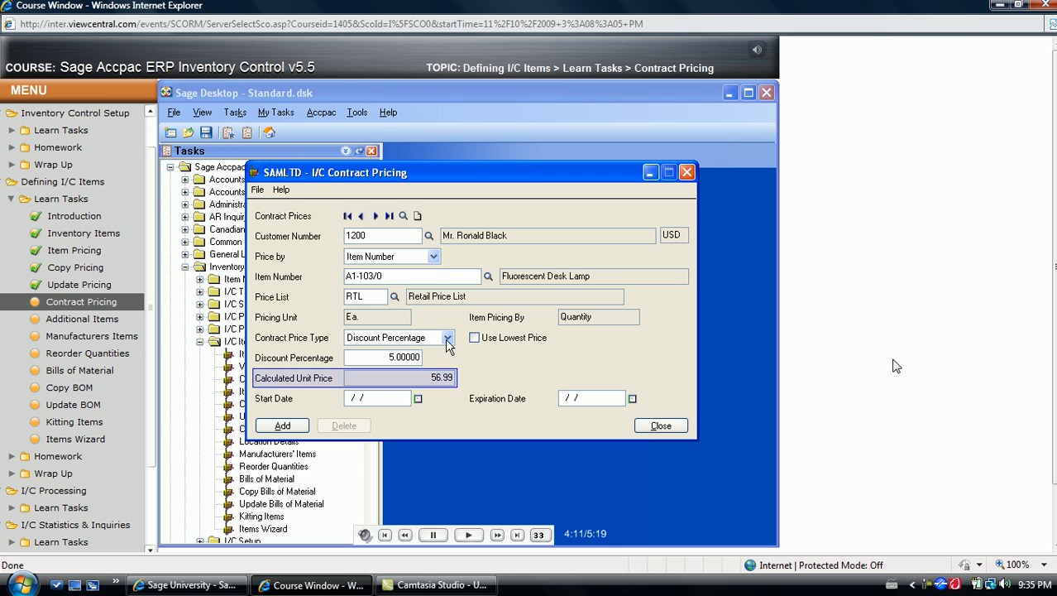
Step: Try Discount Amount 10.00, then Cost Plus a Percentage, ending on Fixed Price type
left_click(446, 337)
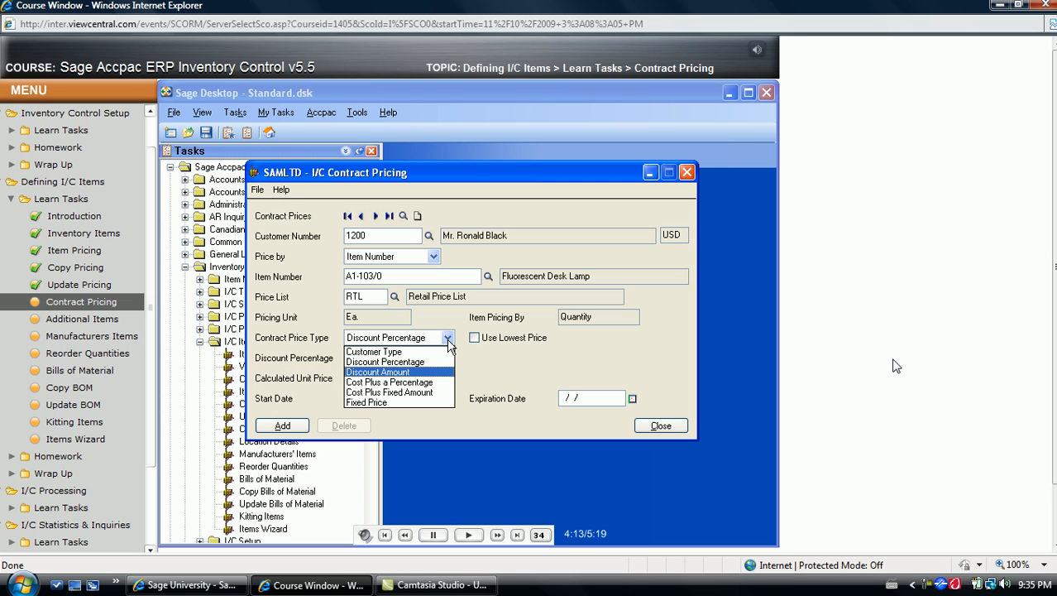
left_click(377, 370)
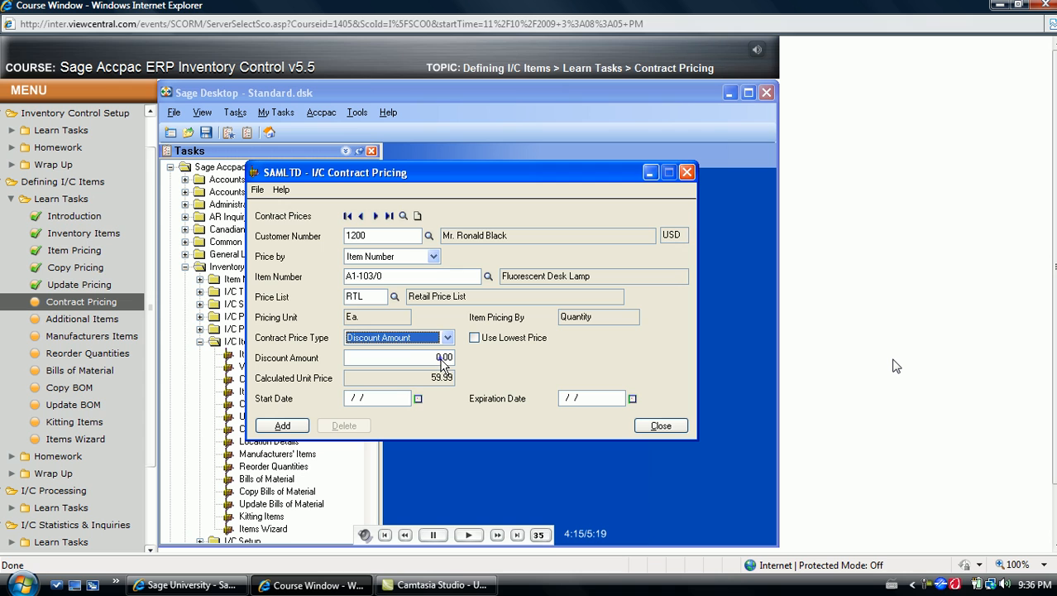
type("10.00")
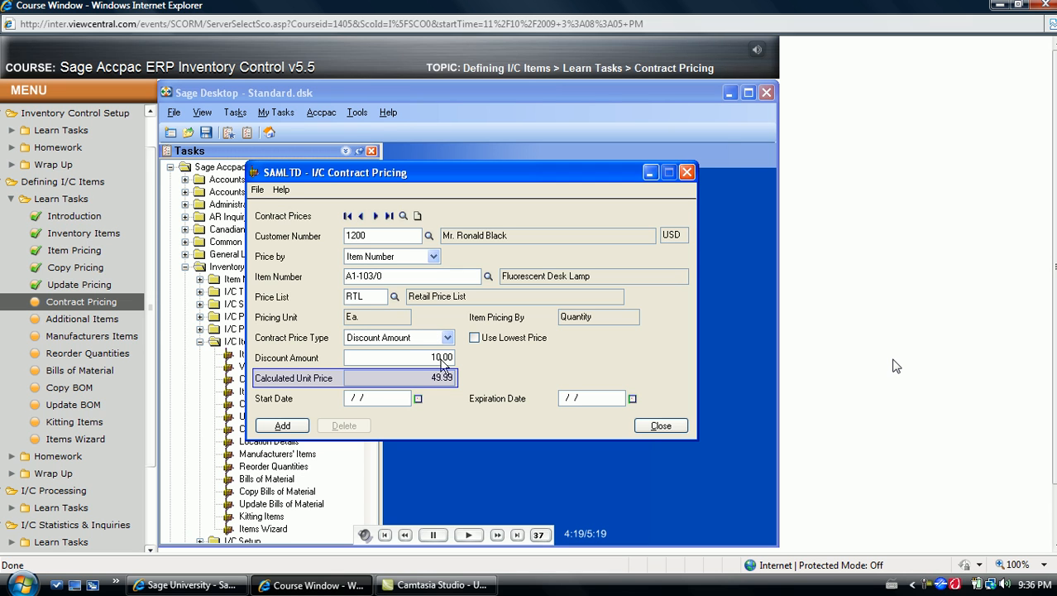
left_click(446, 338)
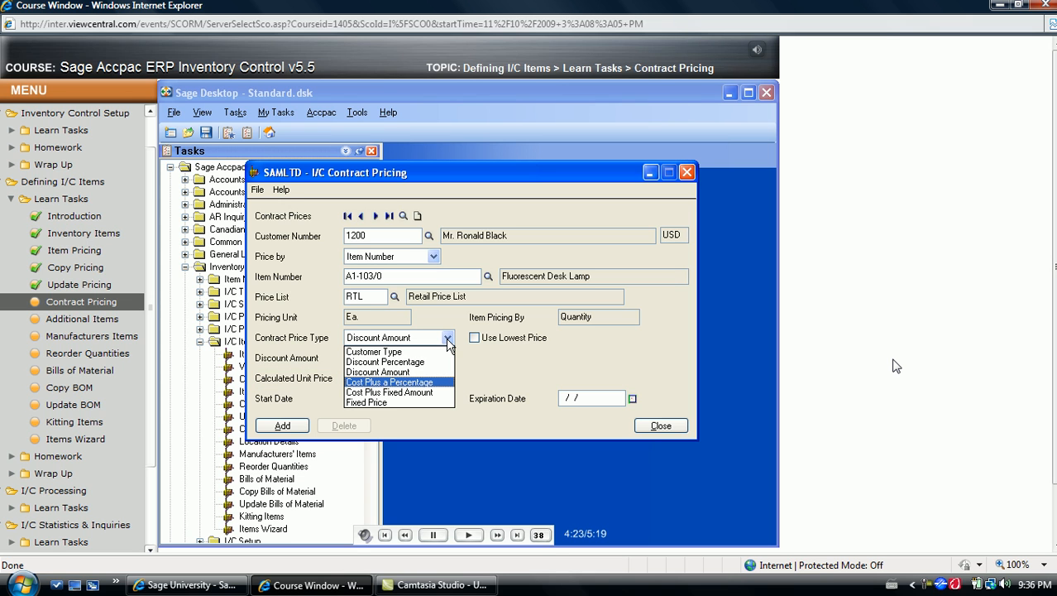
mouse_move(412, 372)
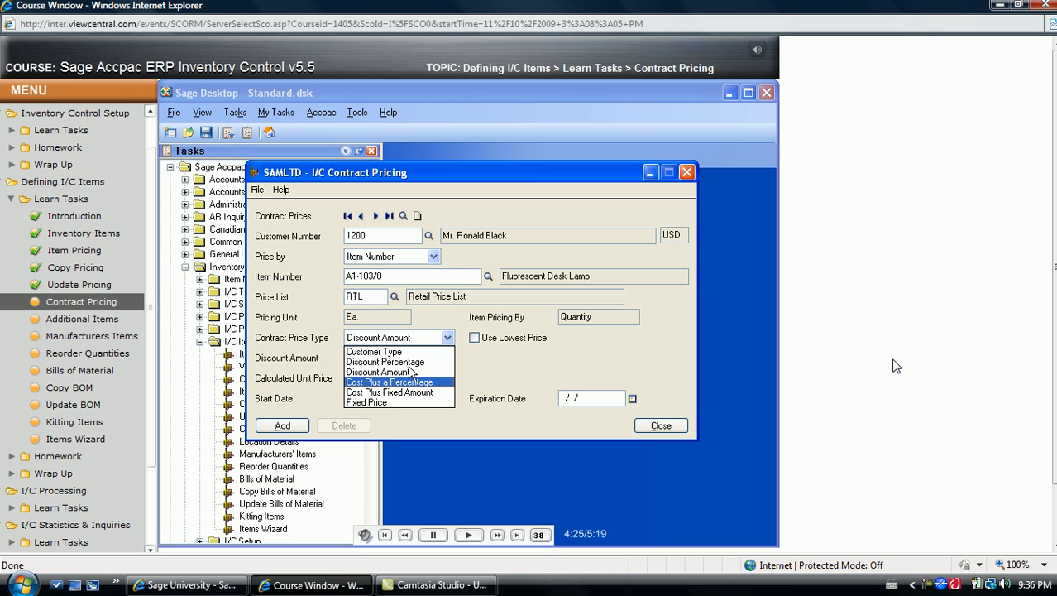
left_click(389, 380)
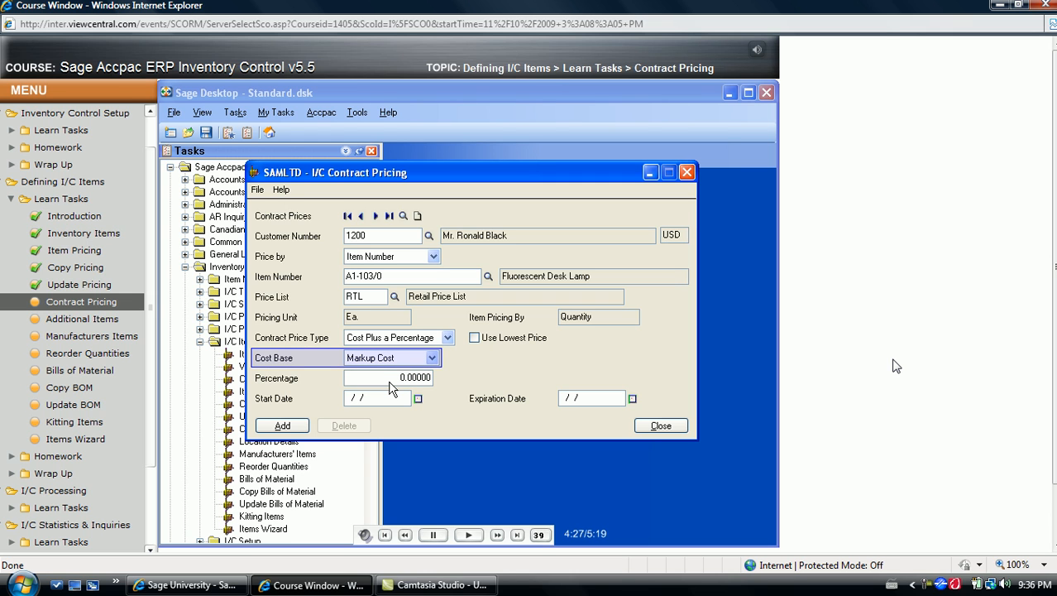
mouse_move(437, 356)
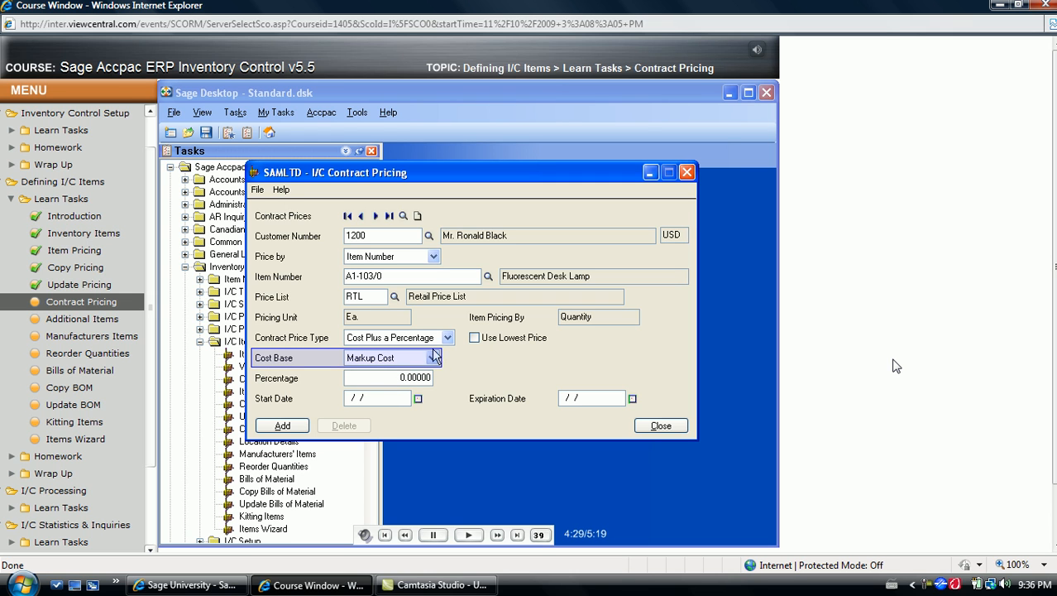
left_click(447, 338)
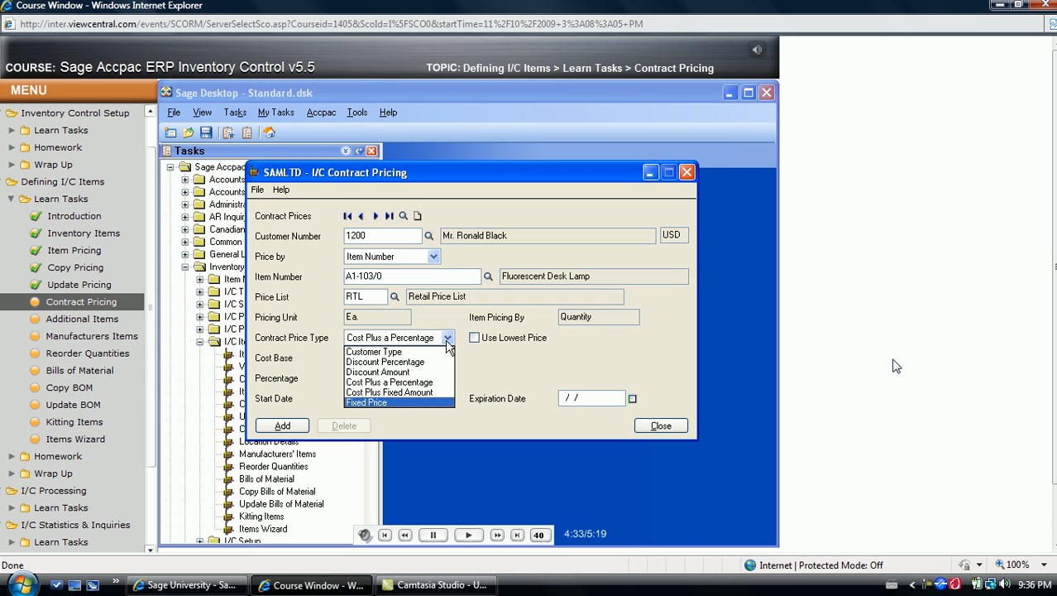
left_click(365, 402)
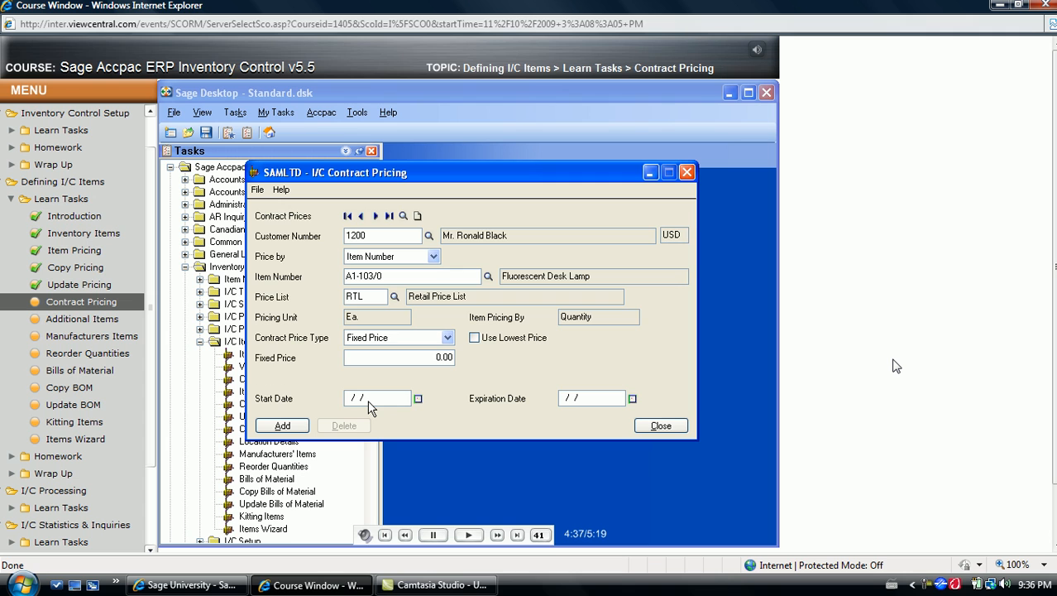
mouse_move(437, 371)
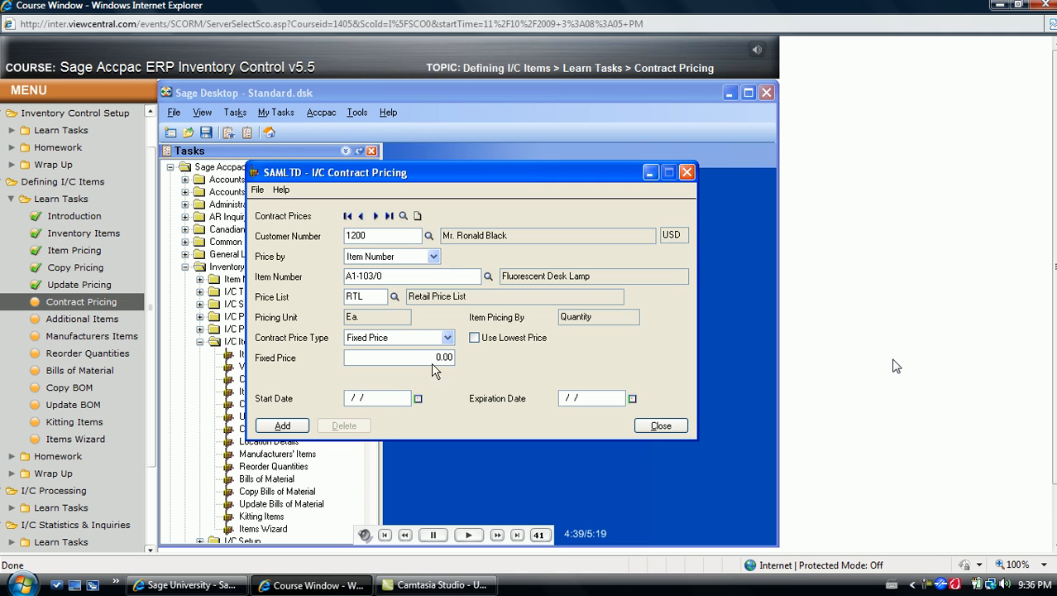
Step: Enter 48.75 as the Fixed Price for item A1-103/0
type("48.75")
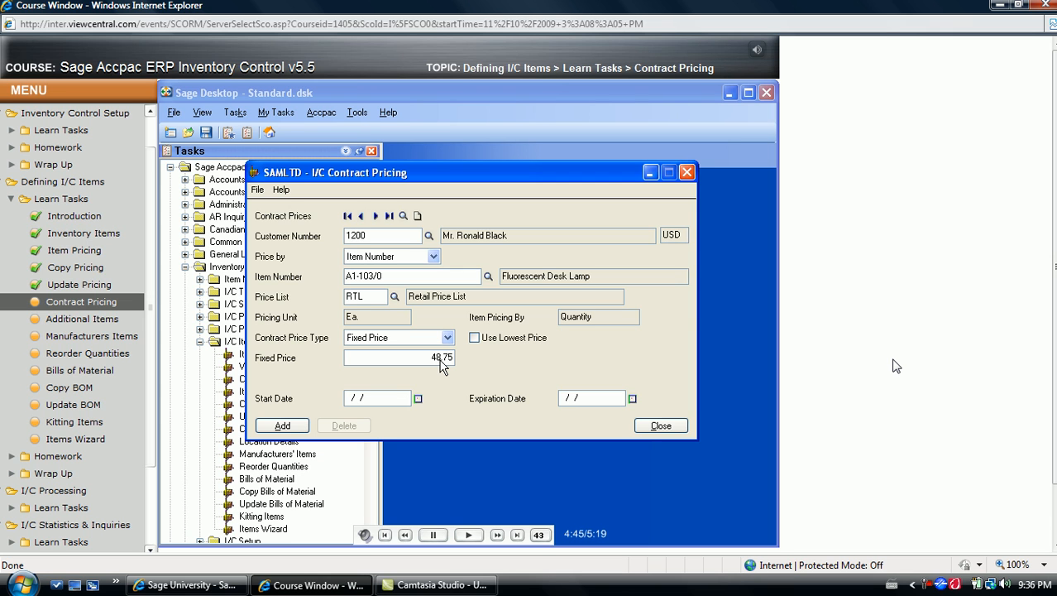
left_click(475, 338)
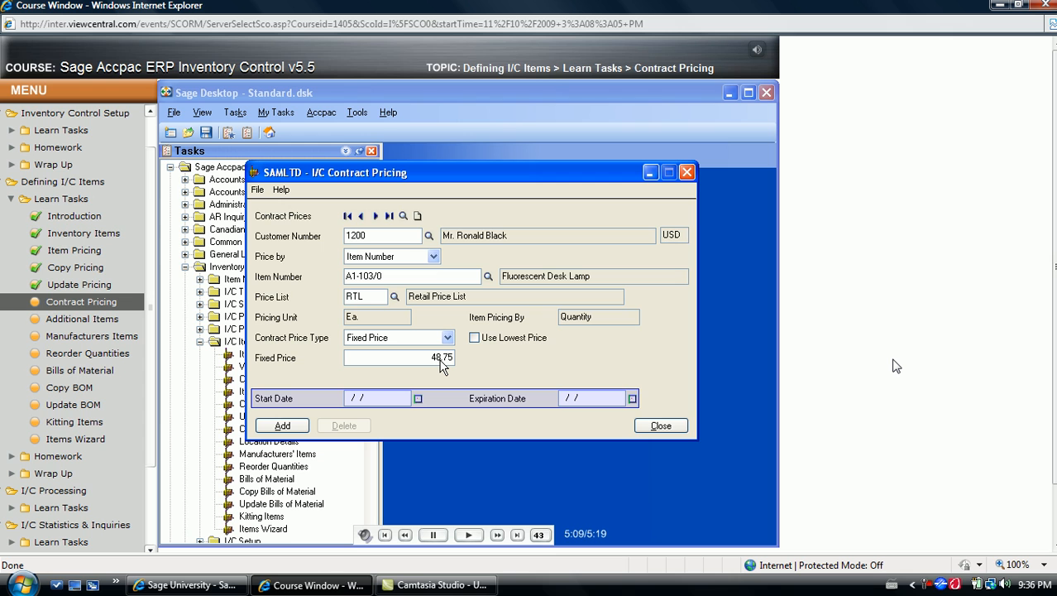
mouse_move(552, 399)
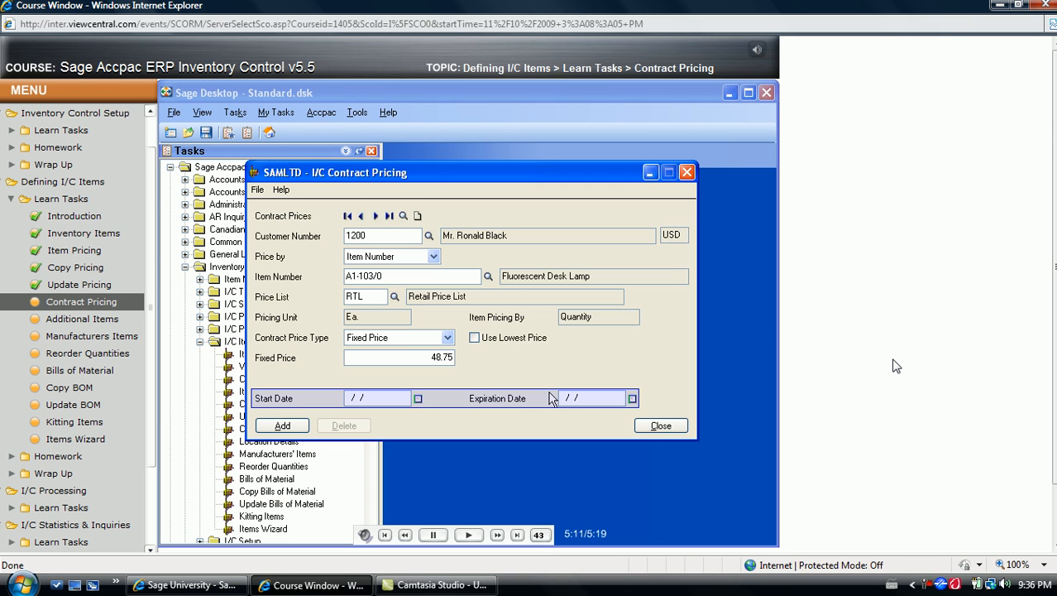